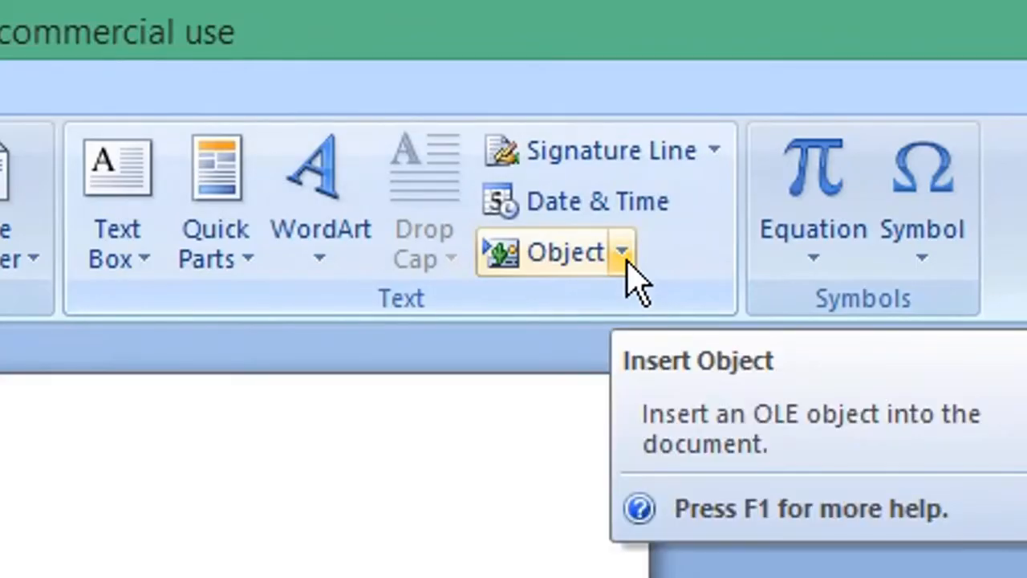
Ready Word's Insert File dialog for All Web Pages with the Simpsons Wikipedia URL copied from Chrome
left_click(623, 250)
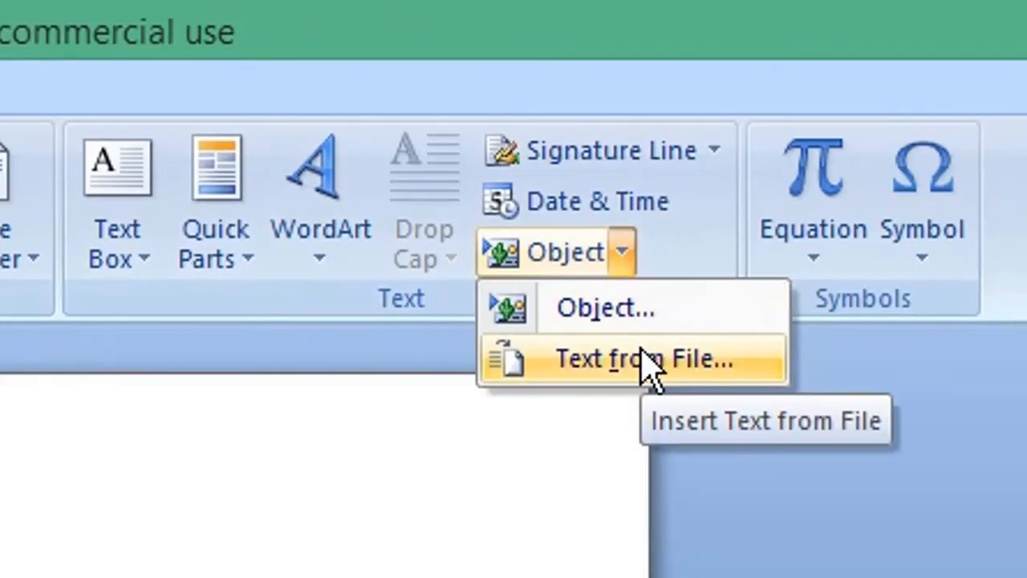
left_click(642, 360)
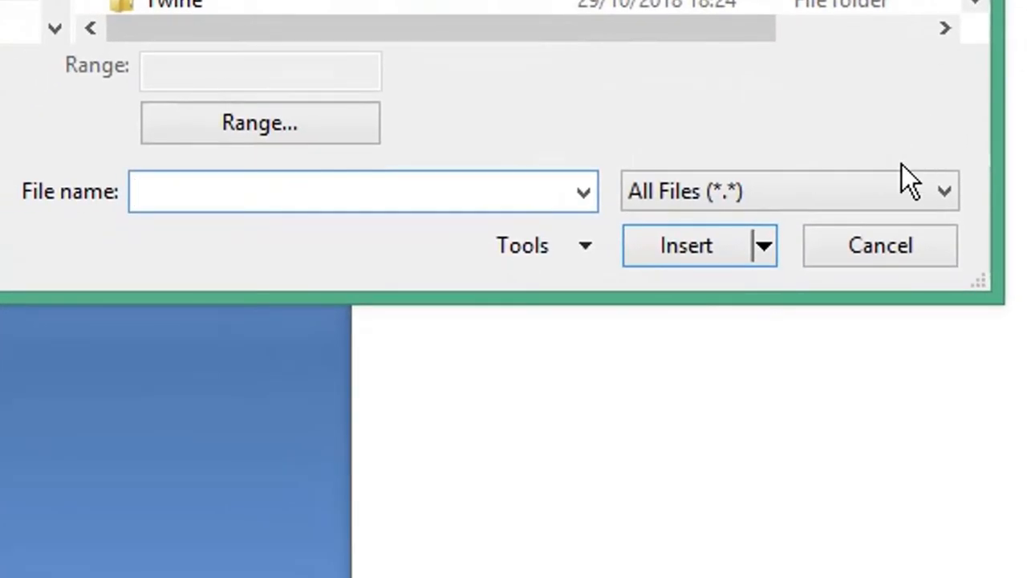
left_click(786, 191)
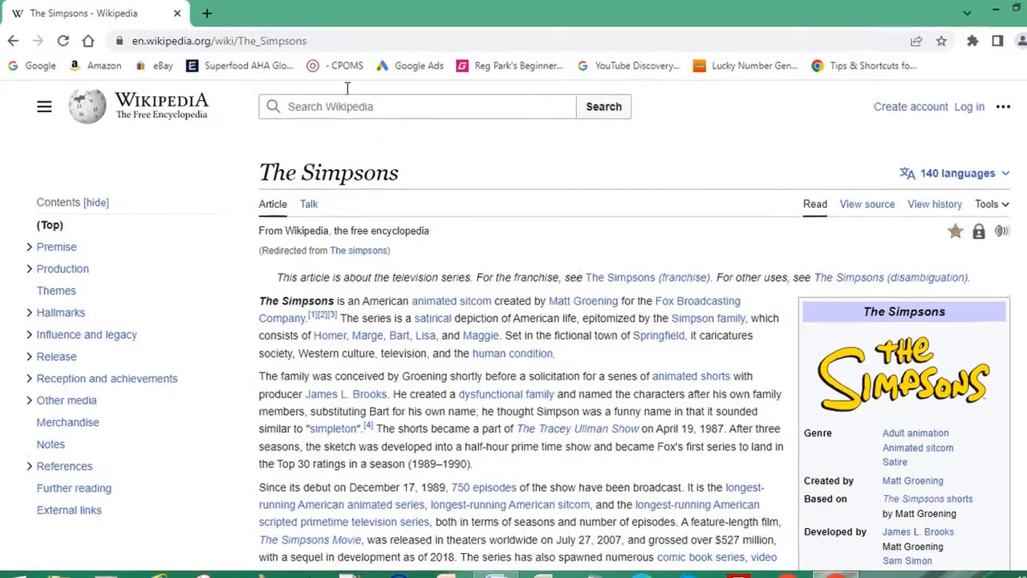
key("ctrl+c")
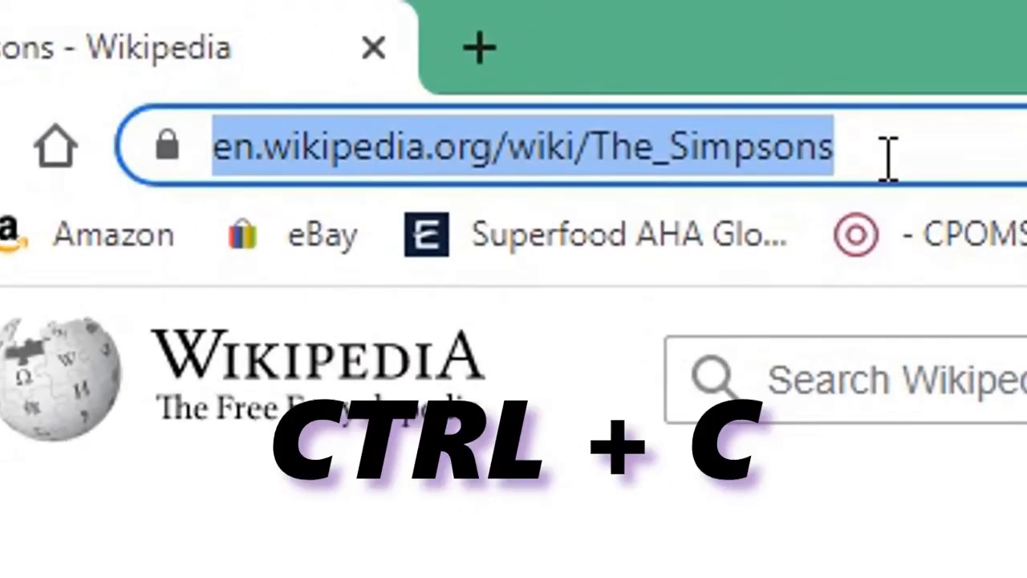
key("ctrl+c")
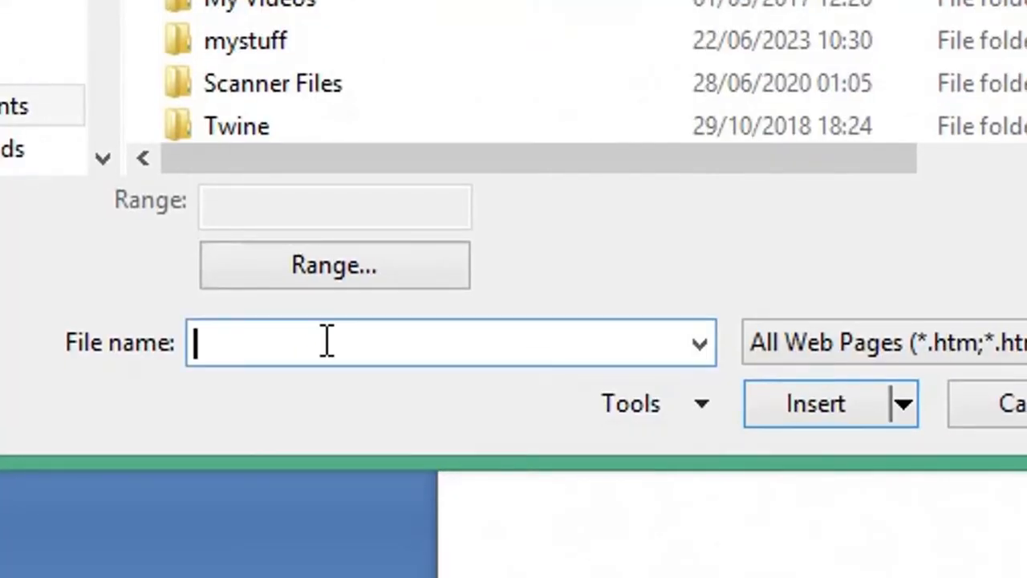
type("https://en.wikipedia.org/wiki/The_Simpsons")
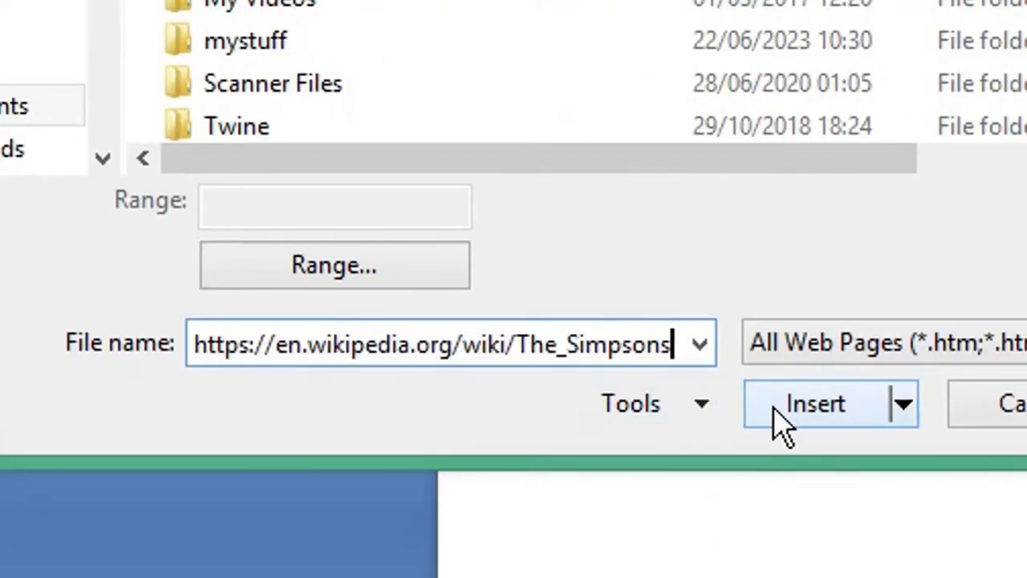
left_click(815, 402)
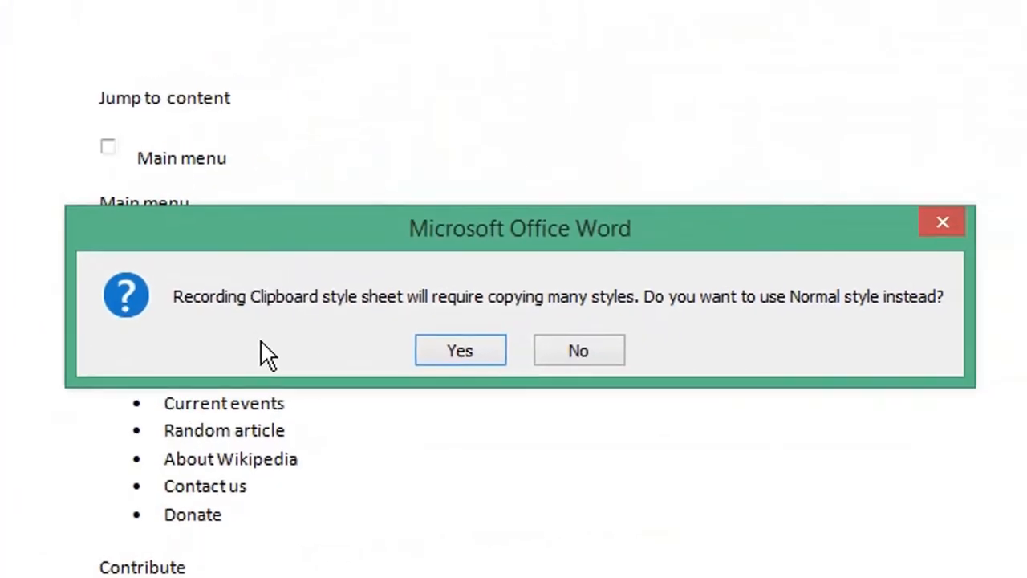
mouse_move(677, 356)
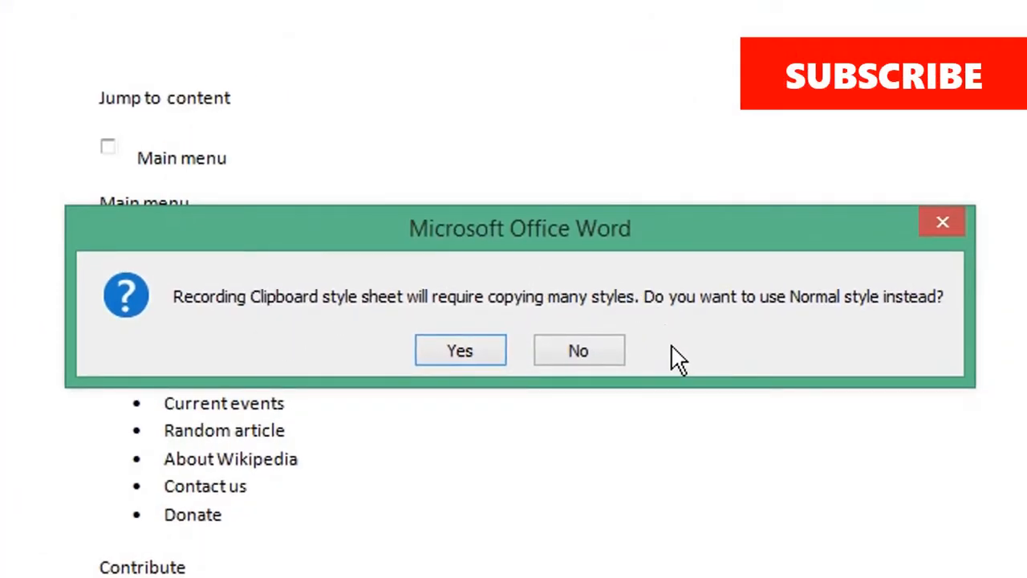
left_click(459, 349)
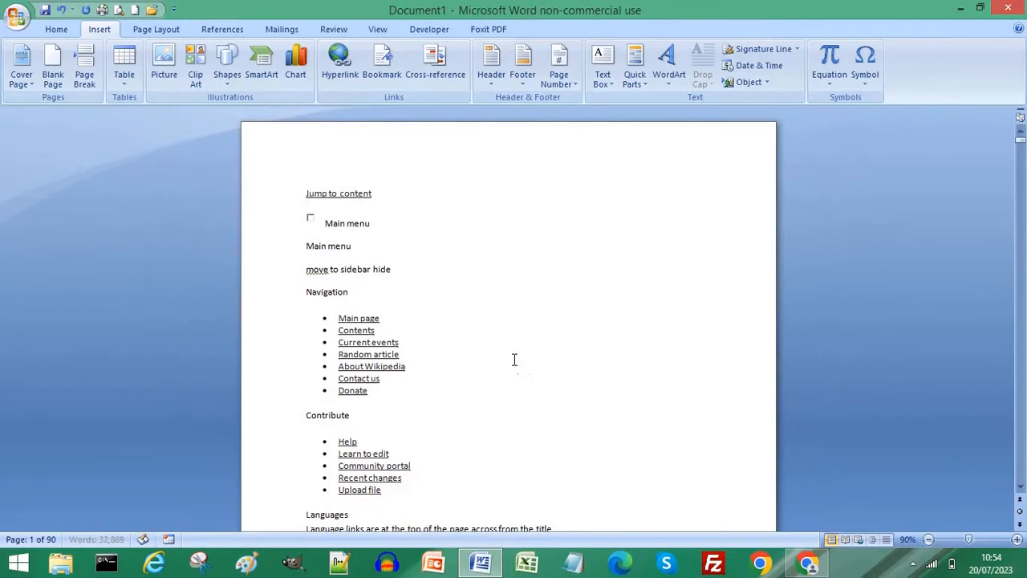
left_click(767, 83)
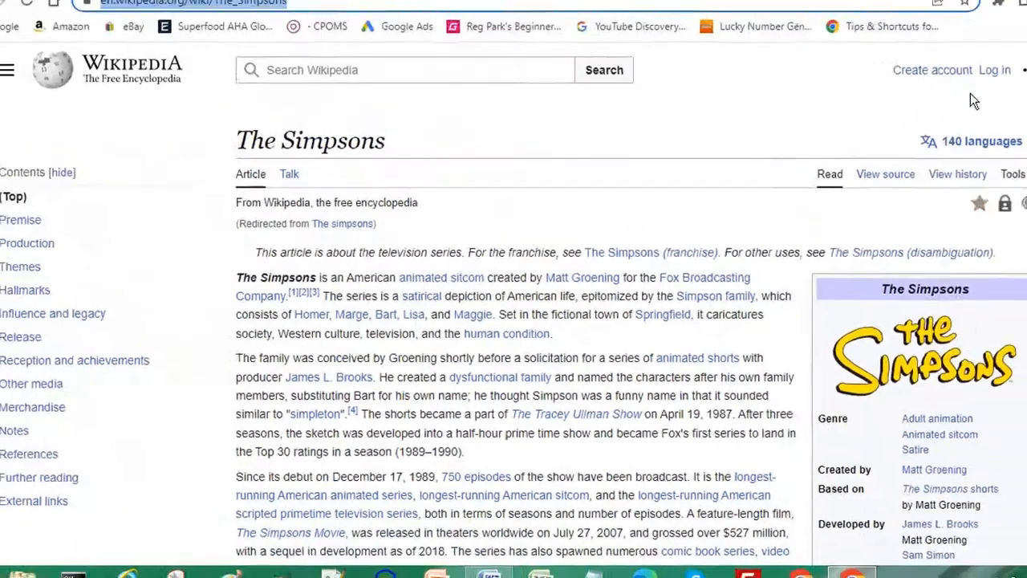
Load the bookmarked Etsy page in Chrome so its address can be copied
left_click(1001, 58)
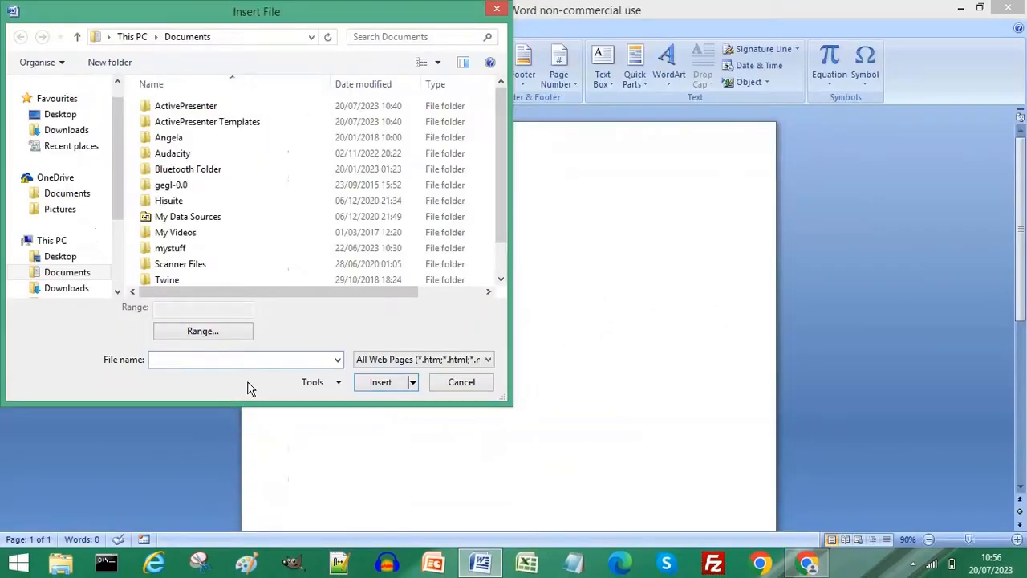
Insert the pasted Etsy page URL as text into the new document, answering the style prompt
left_click(244, 360)
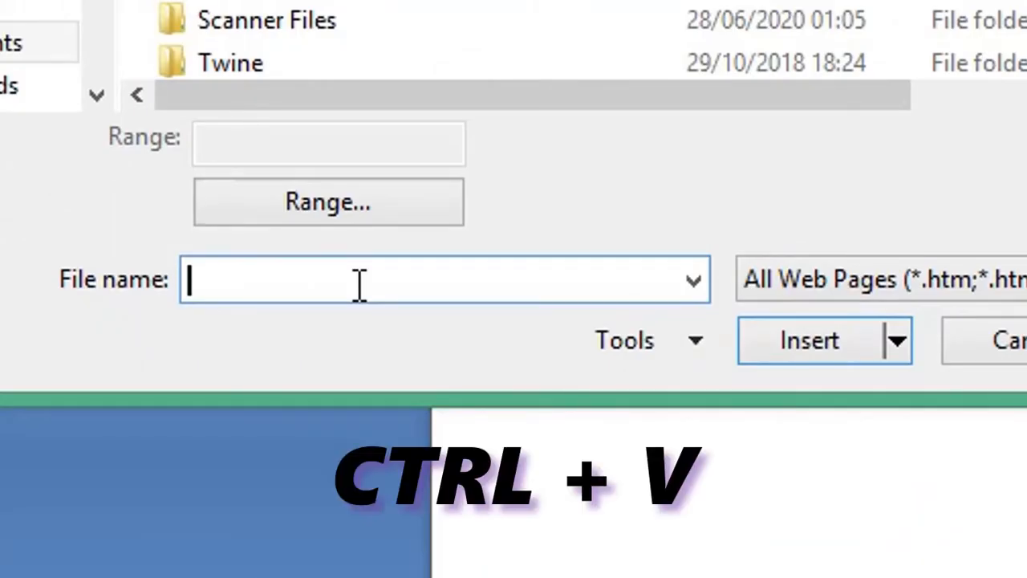
key("ctrl+v")
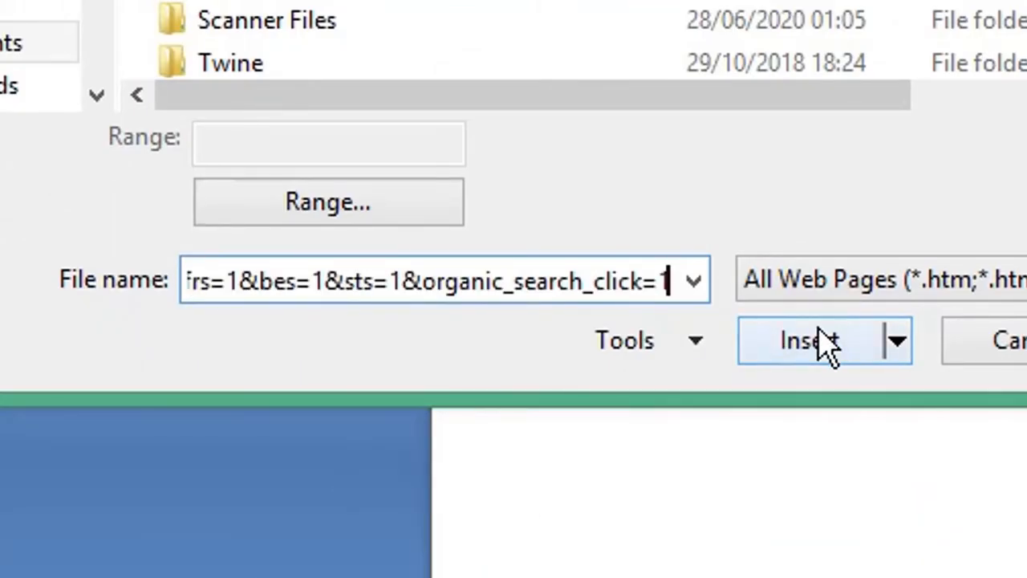
left_click(811, 341)
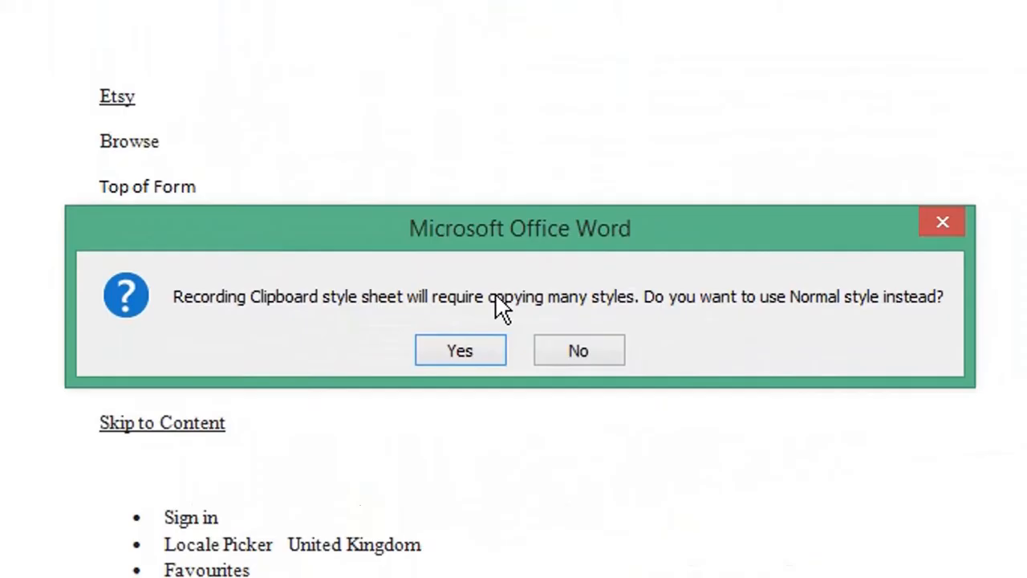
left_click(458, 350)
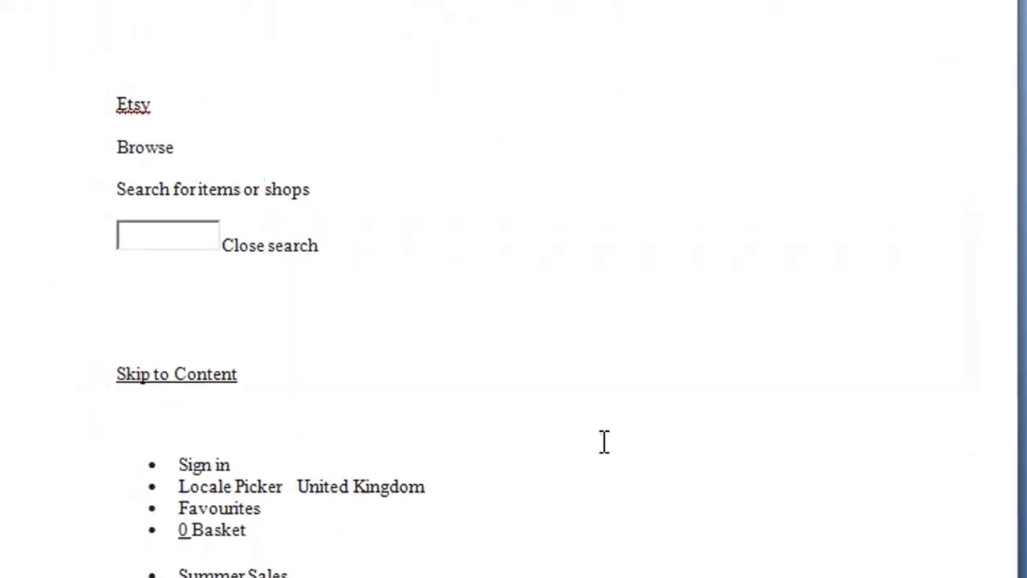